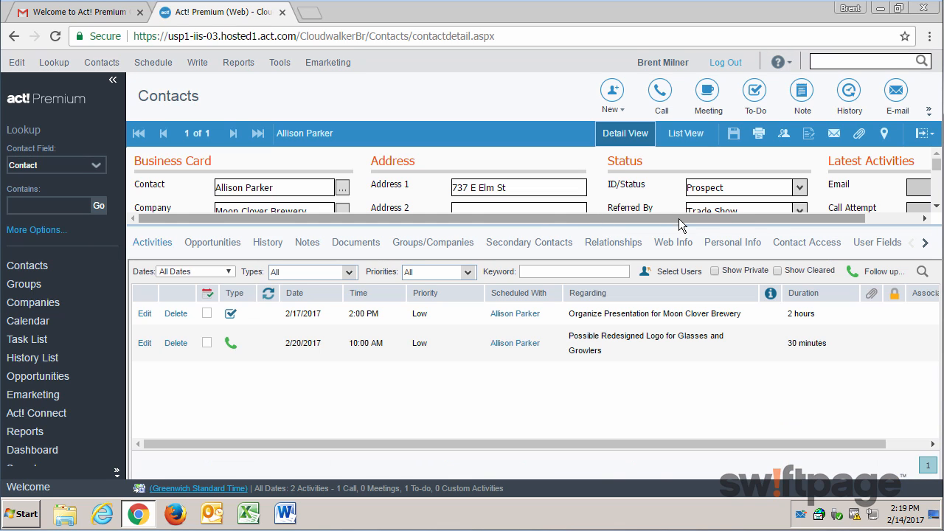
left_click(732, 242)
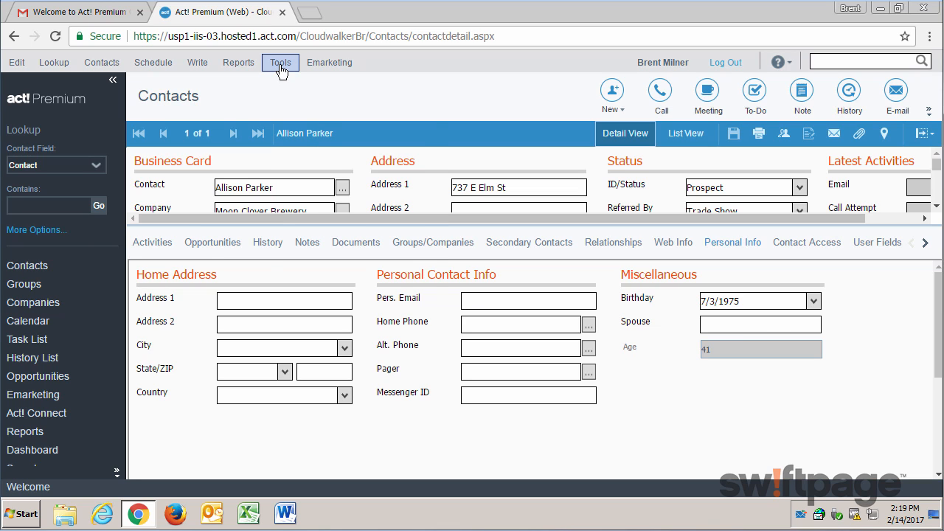
Open the Basic Contact Layout in the layout designer via Design Layouts > Contact
left_click(280, 62)
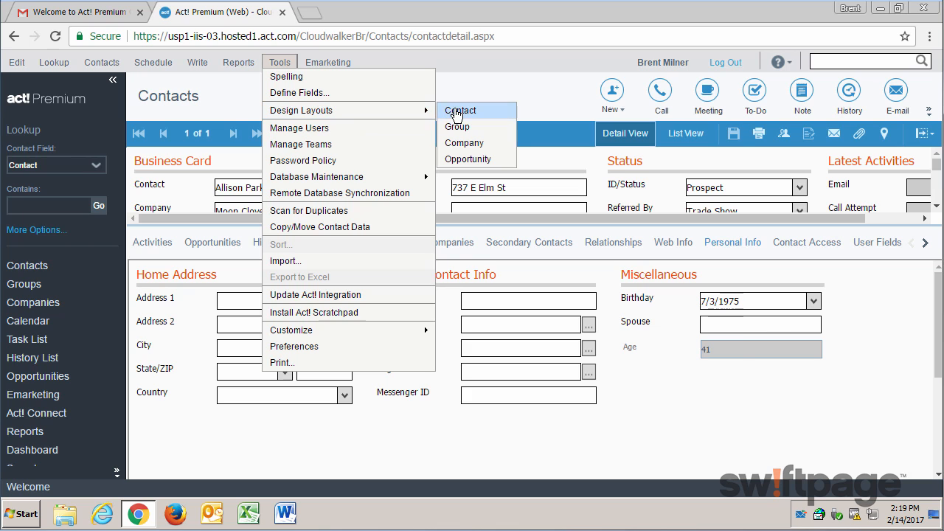
left_click(459, 110)
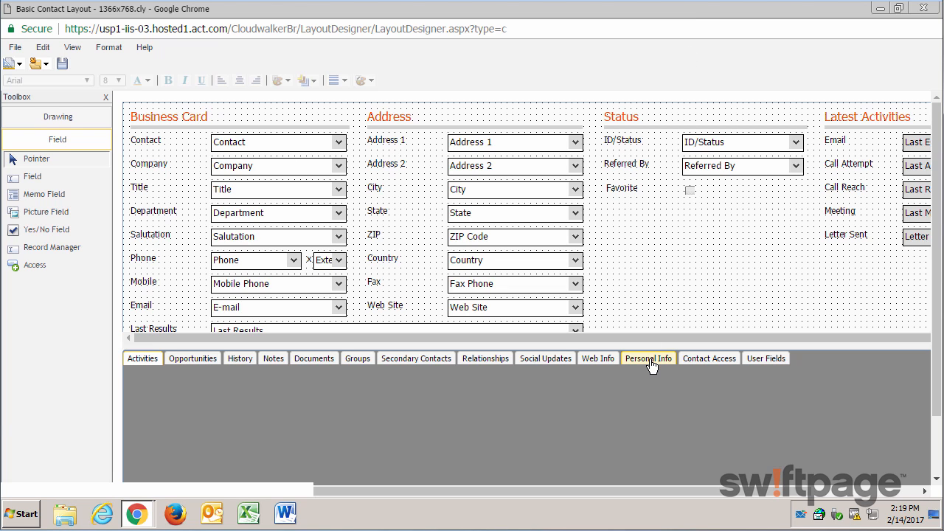
Show the layout's Personal Info tab fields and select the Age label
left_click(648, 358)
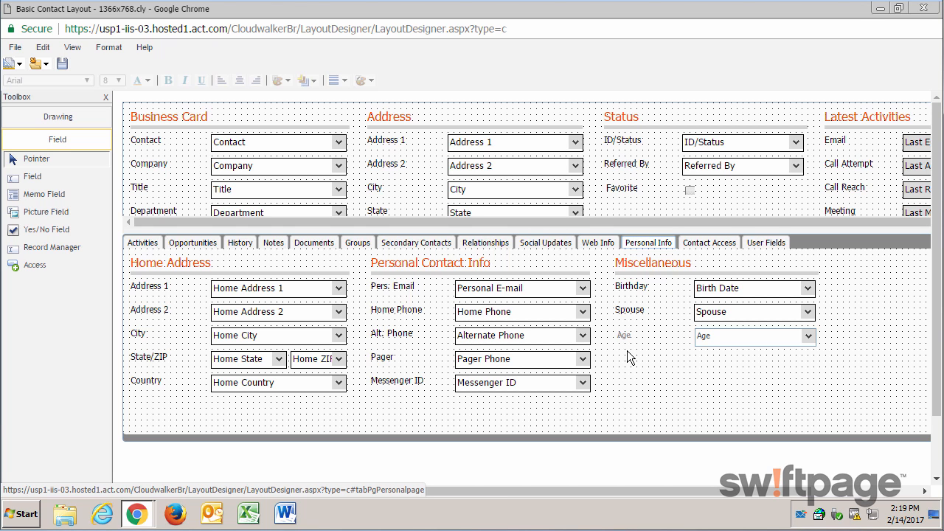
left_click(625, 336)
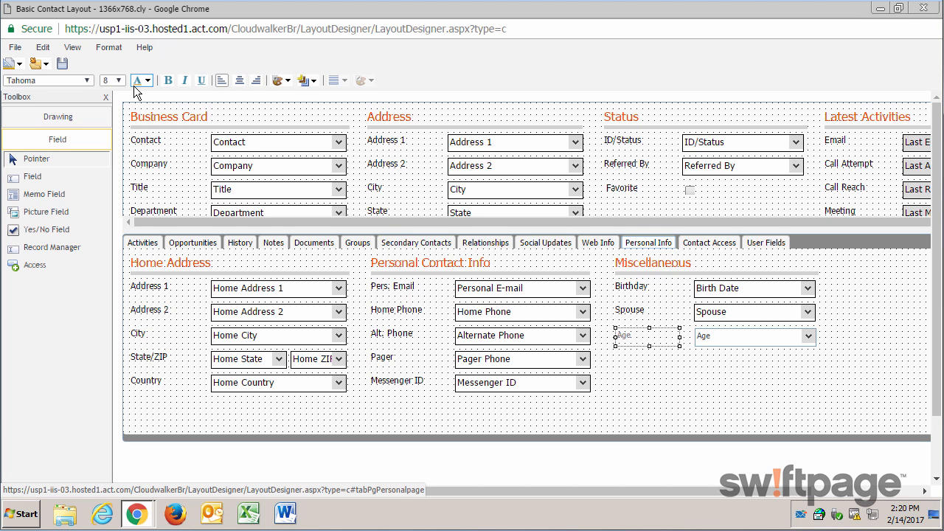
Set the Age label and Age field to font size 10, then save the contact layout
left_click(122, 81)
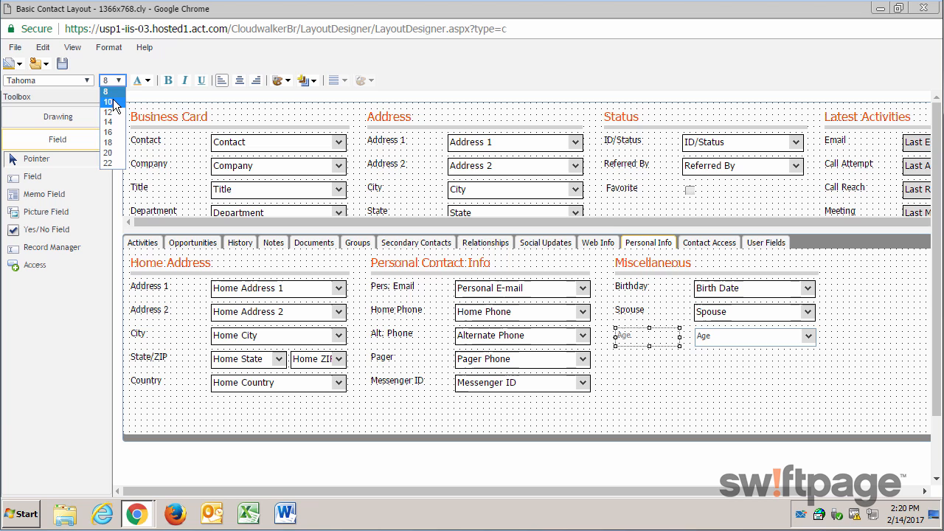
left_click(107, 102)
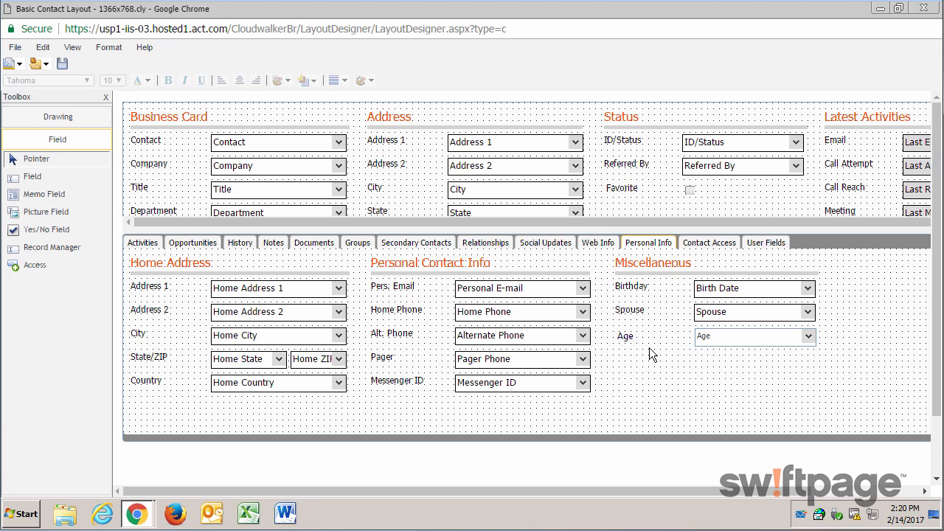
left_click(752, 335)
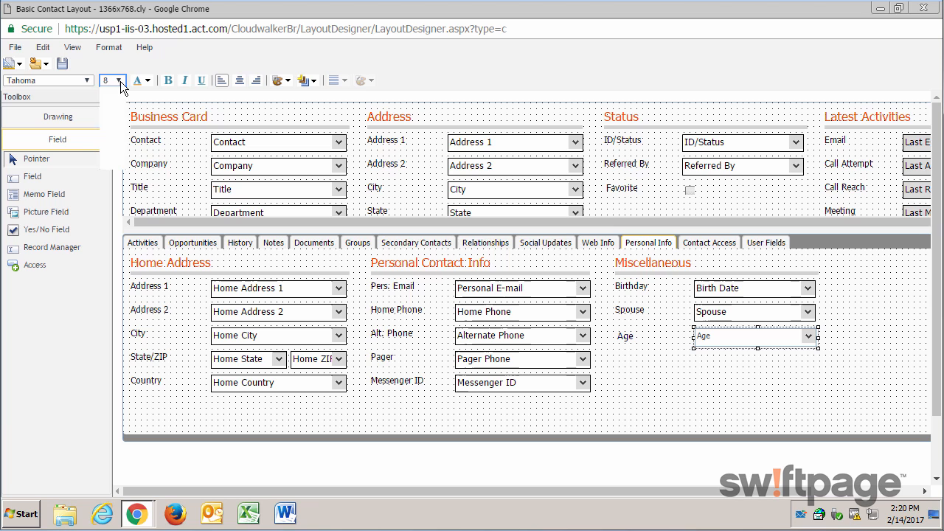
left_click(151, 80)
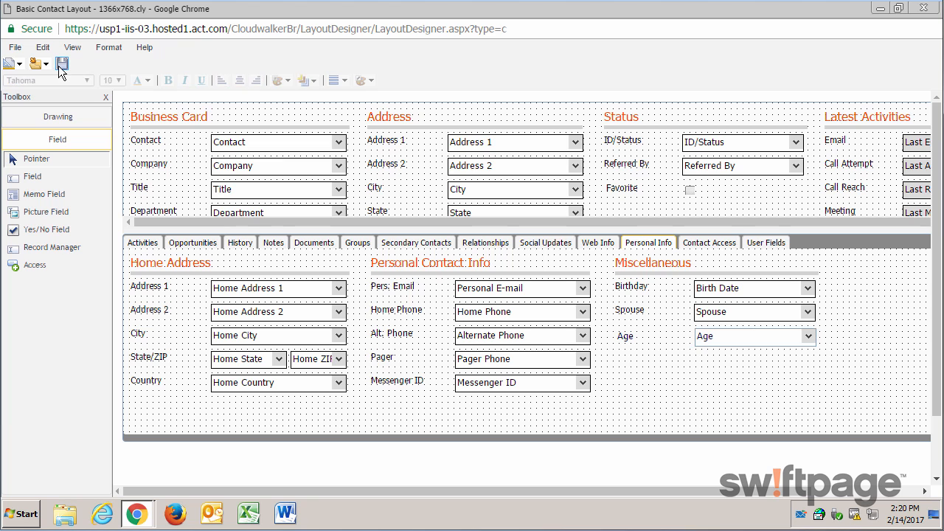
left_click(14, 47)
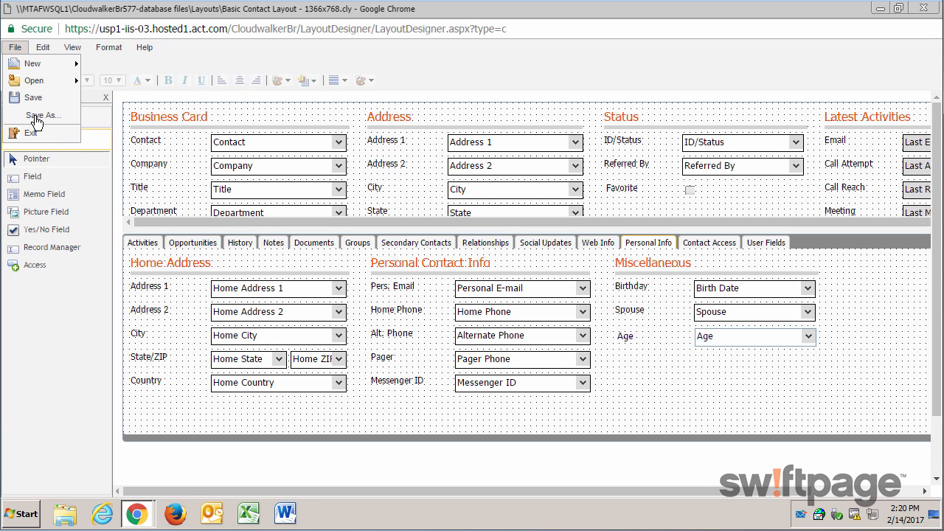